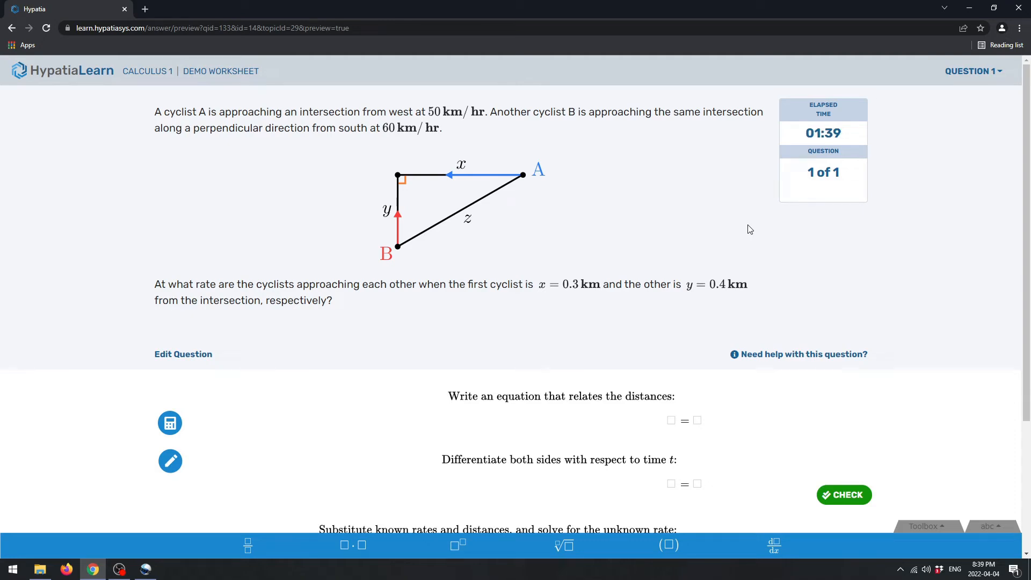
{"action": "mouse_move", "coordinate": [340, 274]}
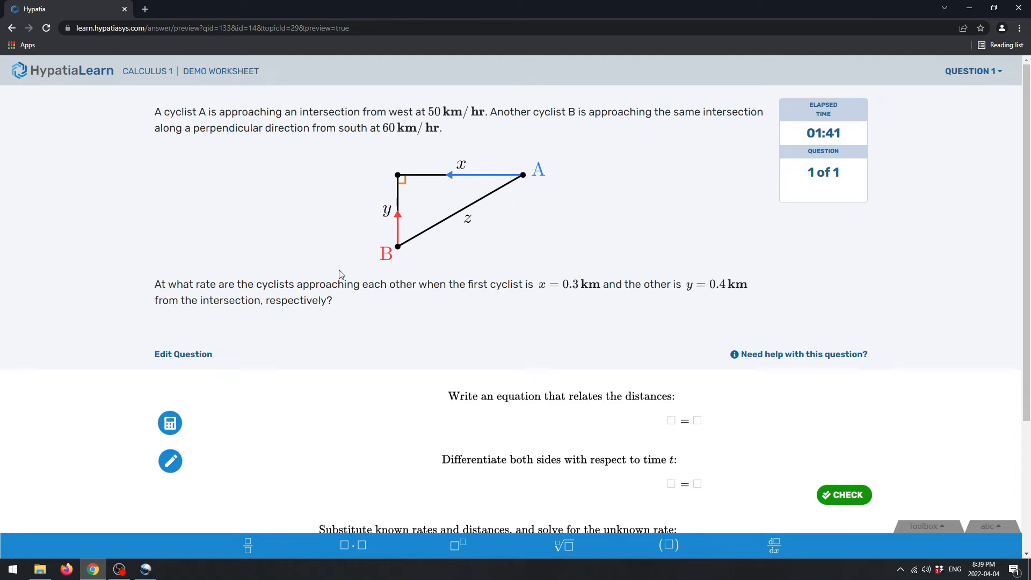
{"action": "mouse_move", "coordinate": [572, 249]}
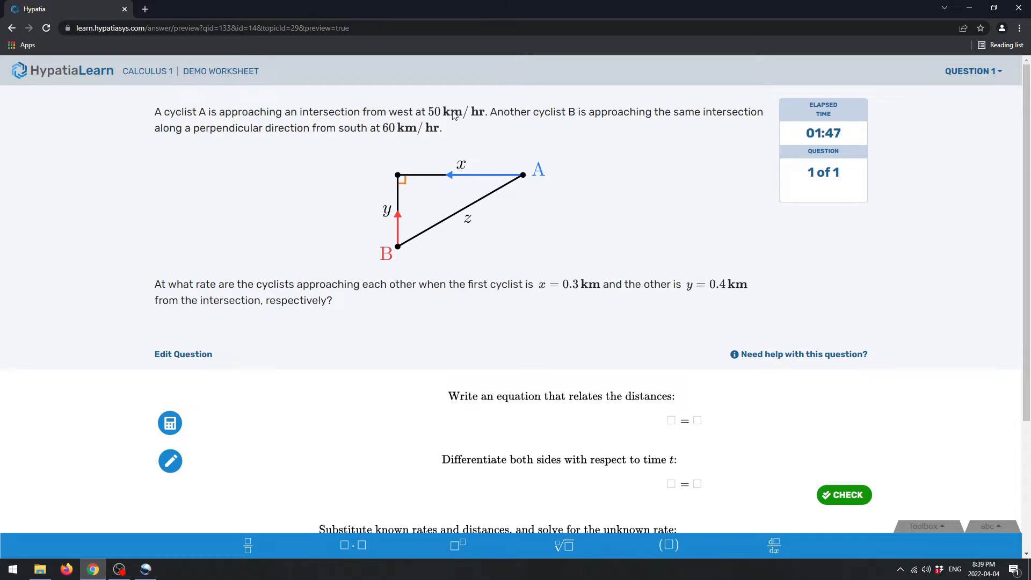
{"action": "mouse_move", "coordinate": [509, 238]}
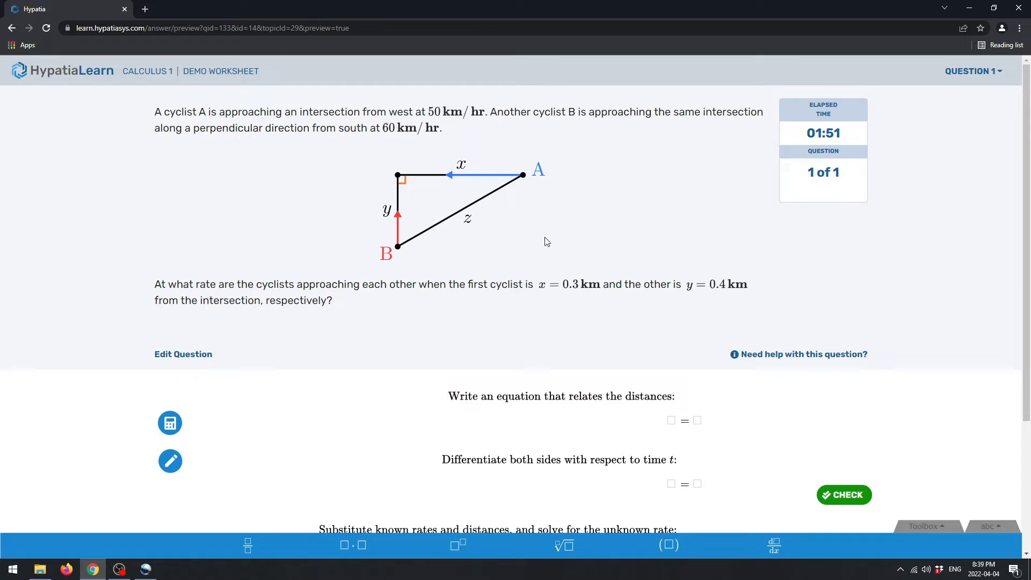
- Scroll down to the related-rates answer boxes for the two-cyclist problem
{"action": "scroll", "scroll_direction": "down", "scroll_amount": 3}
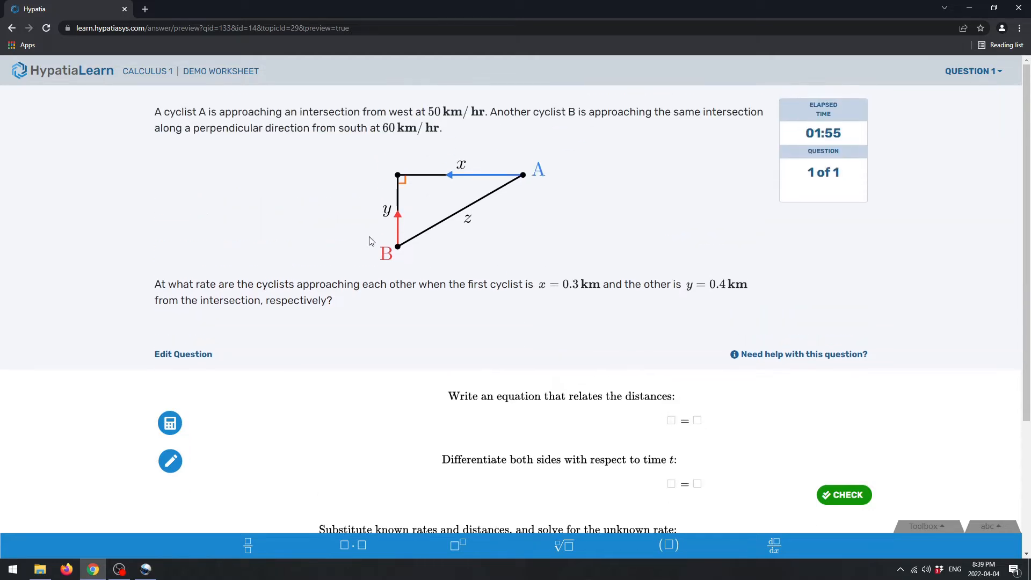
{"action": "mouse_move", "coordinate": [600, 272]}
{"action": "type", "text": "x^2+y^2="}
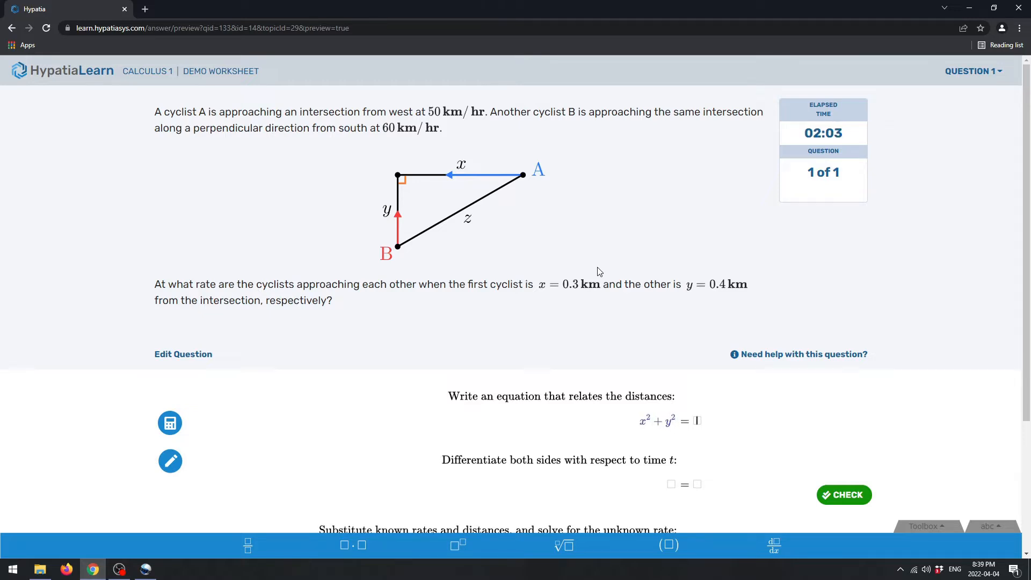
- Finish x² + y² = z², restate it as z² = x² + y², and check the entry
{"action": "type", "text": "z^2"}
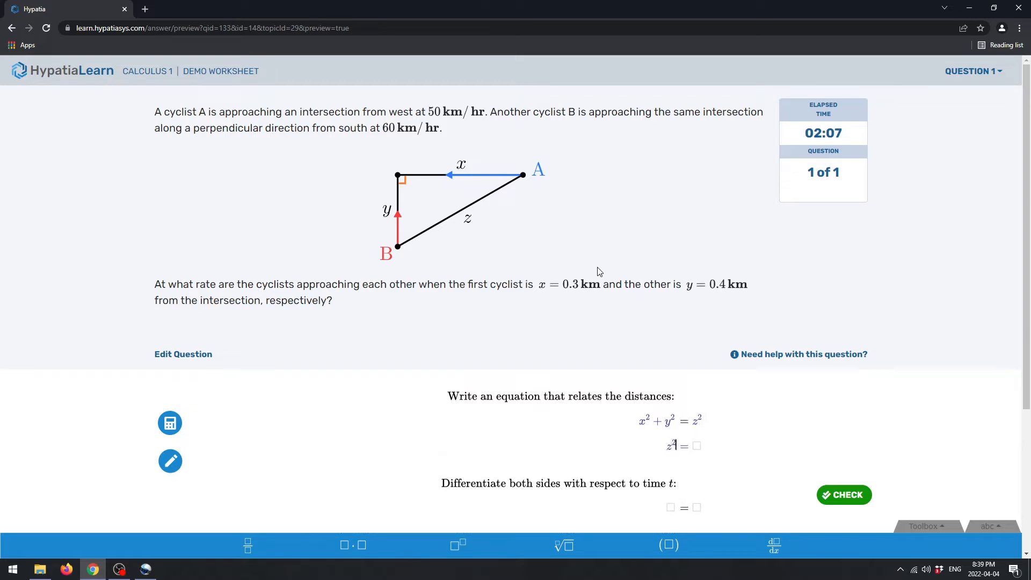
{"action": "type", "text": "x^2"}
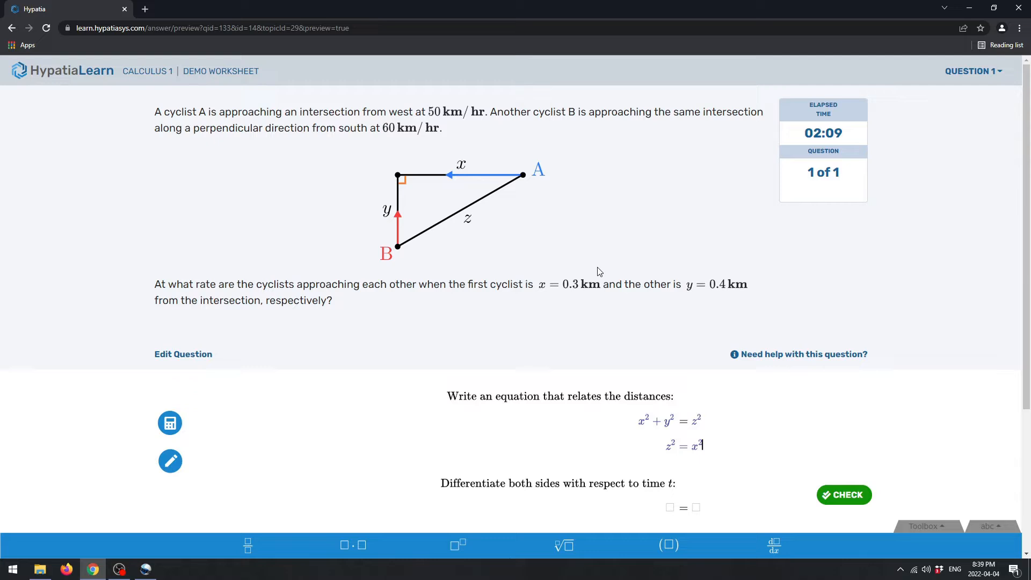
{"action": "type", "text": "+y^2"}
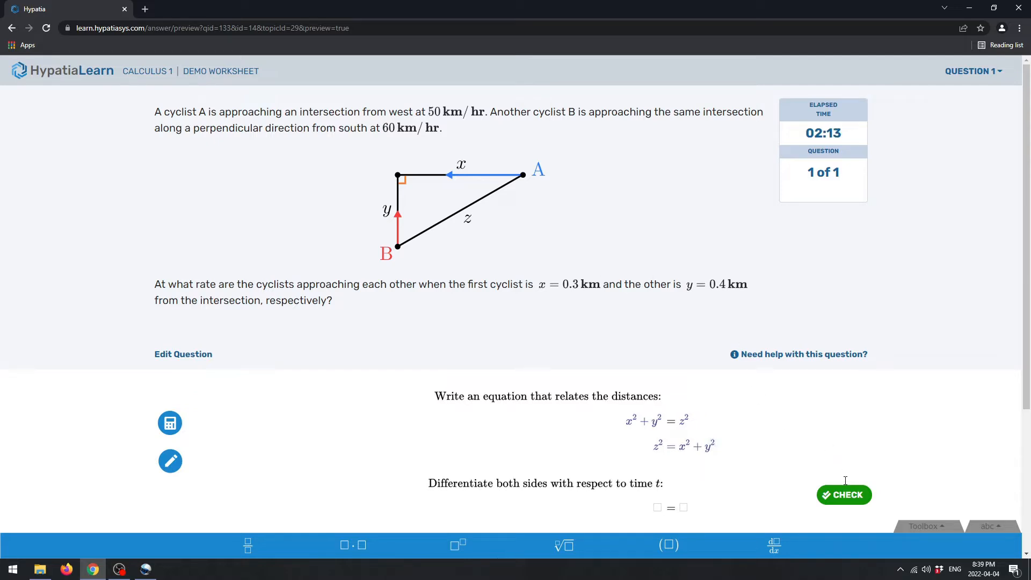
{"action": "left_click", "coordinate": [844, 494]}
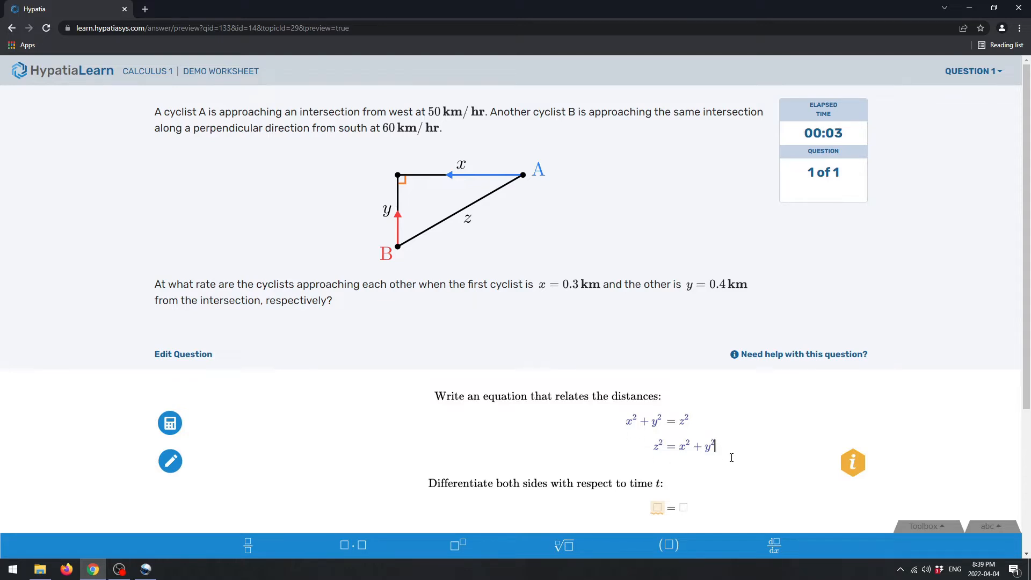
{"action": "scroll", "scroll_direction": "down", "scroll_amount": 3}
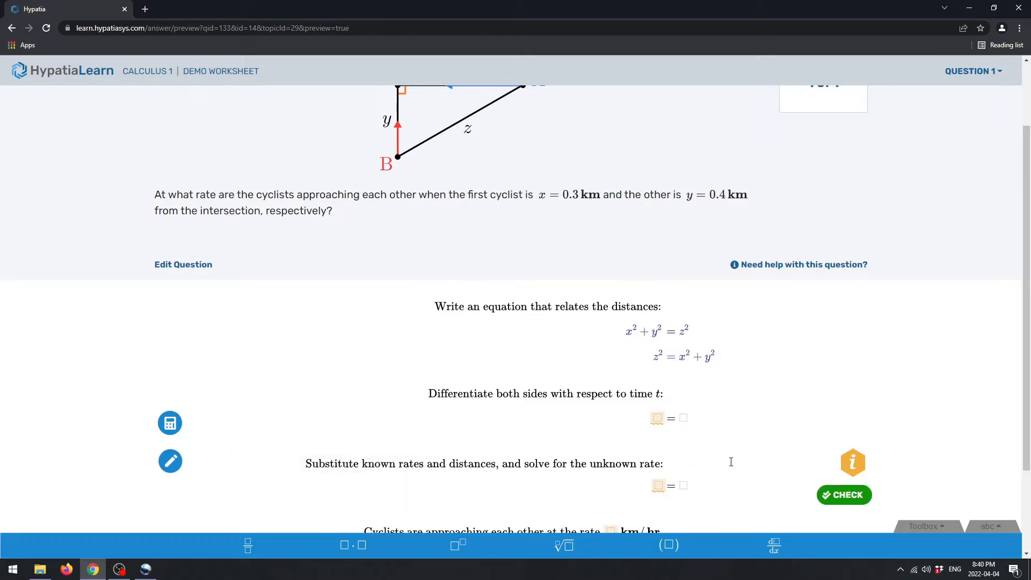
- Enter the derivative 2z dz/dt = 2x dx/dt + 2y dy/dt using derivative templates
{"action": "type", "text": "2"}
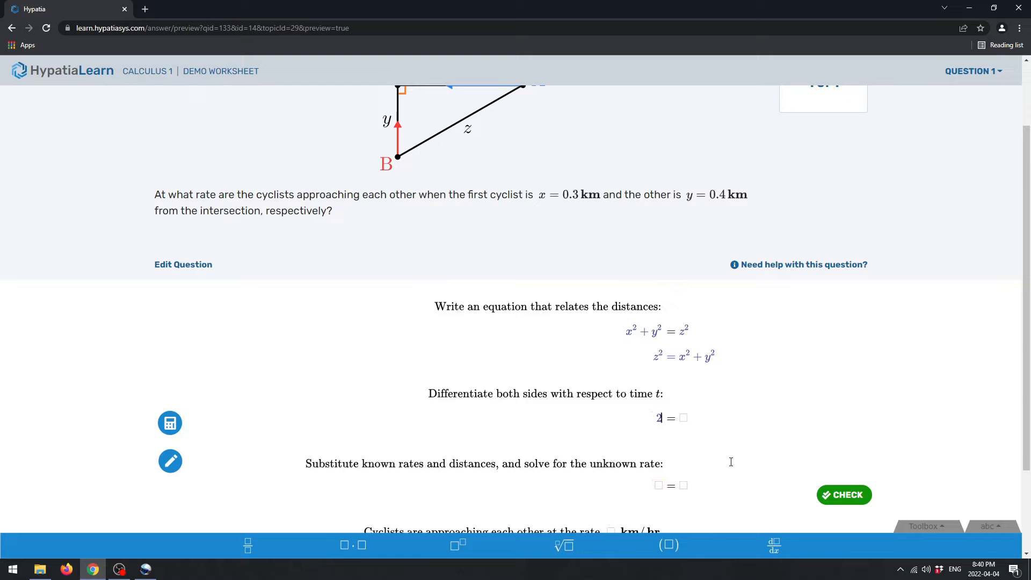
{"action": "type", "text": "x"}
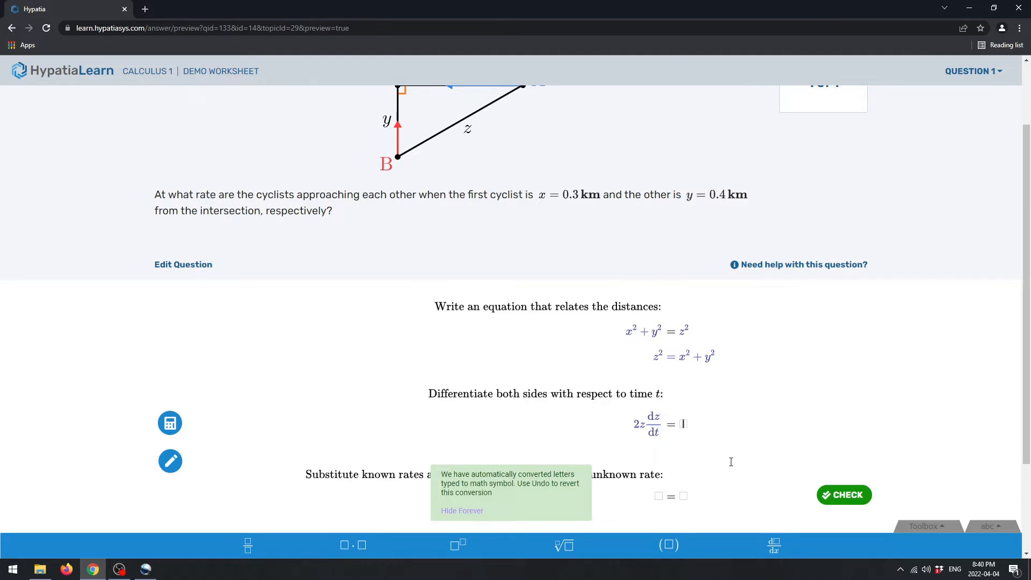
{"action": "type", "text": "2x"}
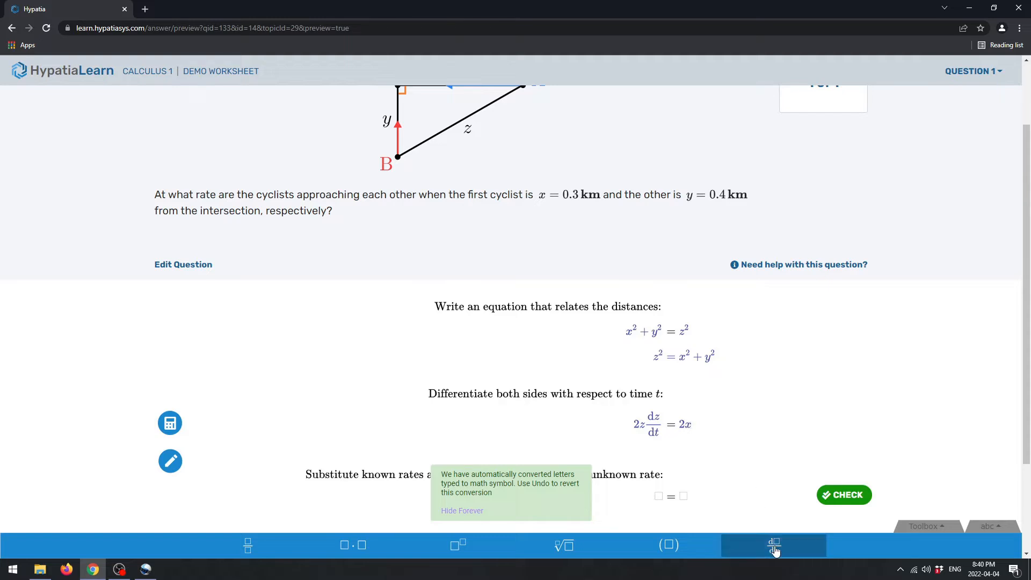
{"action": "left_click", "coordinate": [773, 544]}
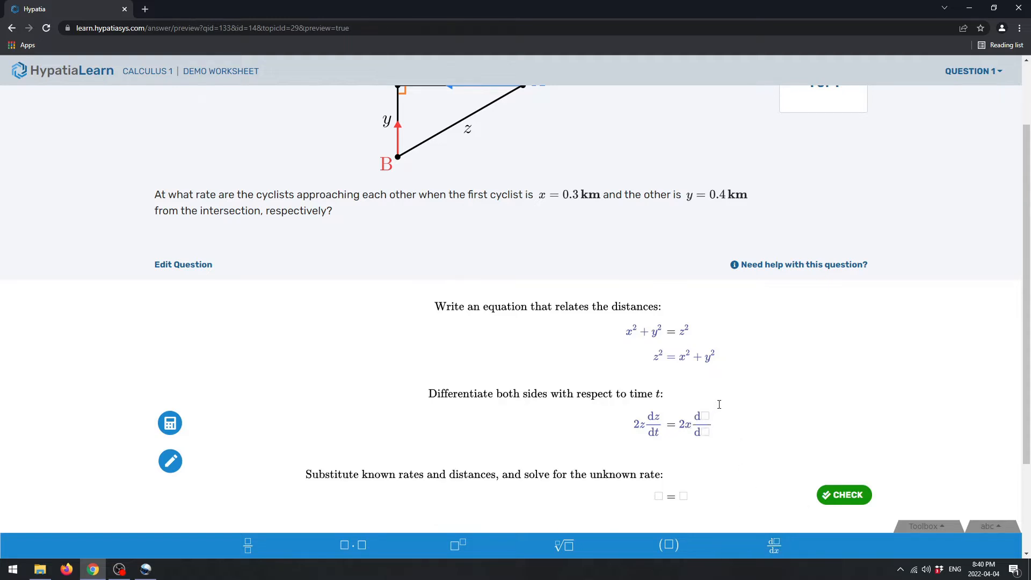
{"action": "type", "text": "xt"}
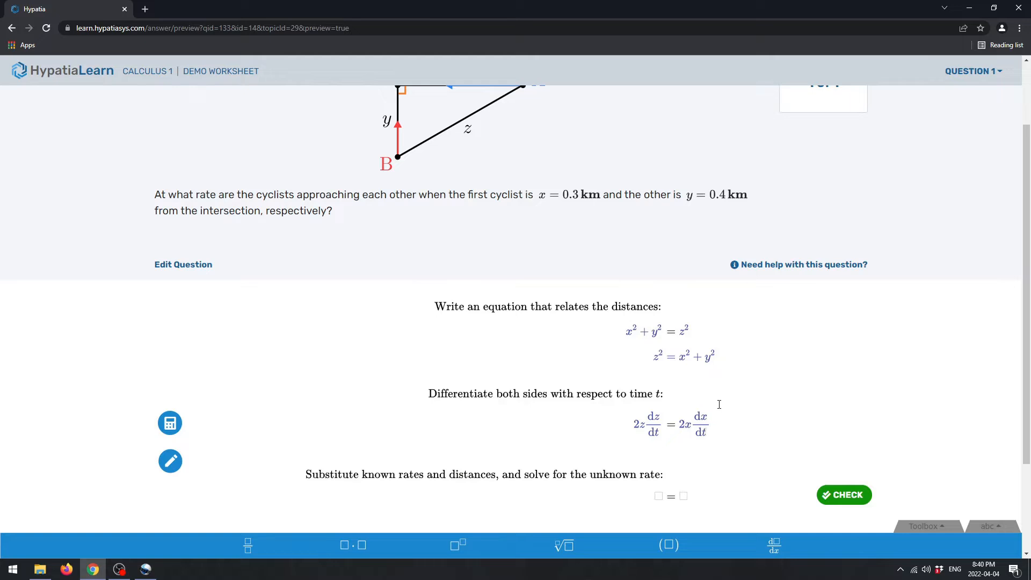
{"action": "left_click", "coordinate": [704, 424]}
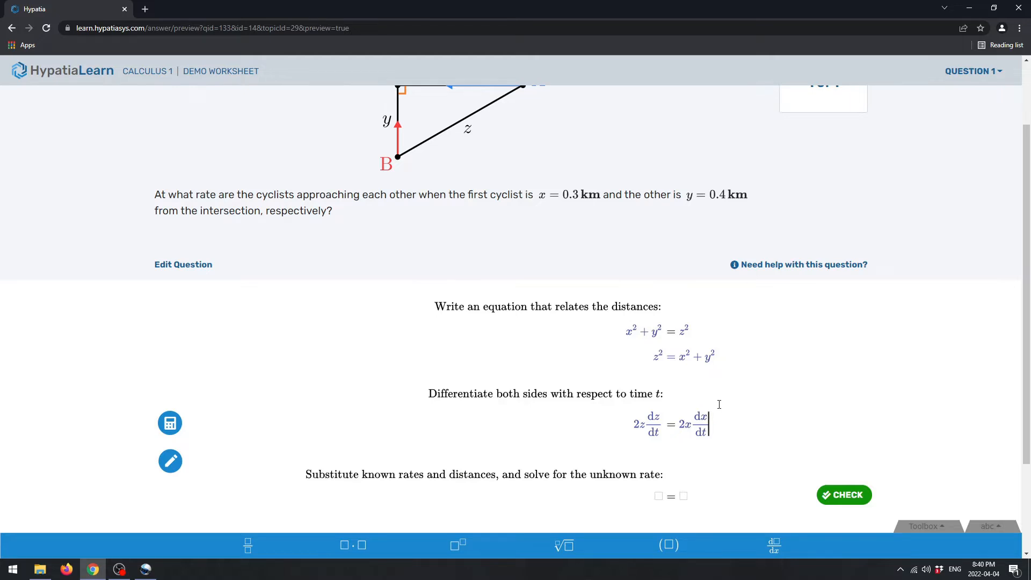
{"action": "type", "text": "2y dy/dt"}
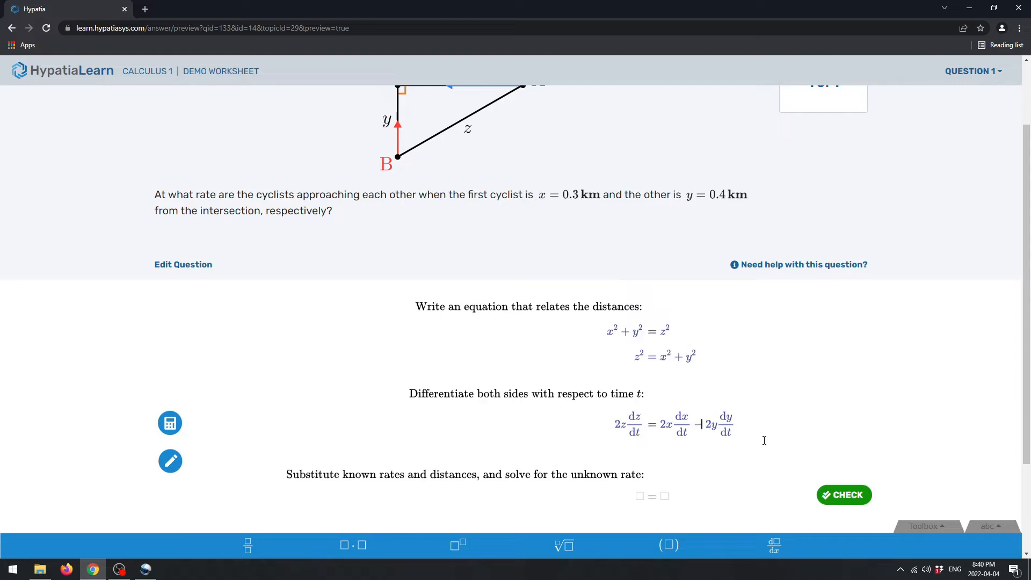
{"action": "mouse_move", "coordinate": [760, 458]}
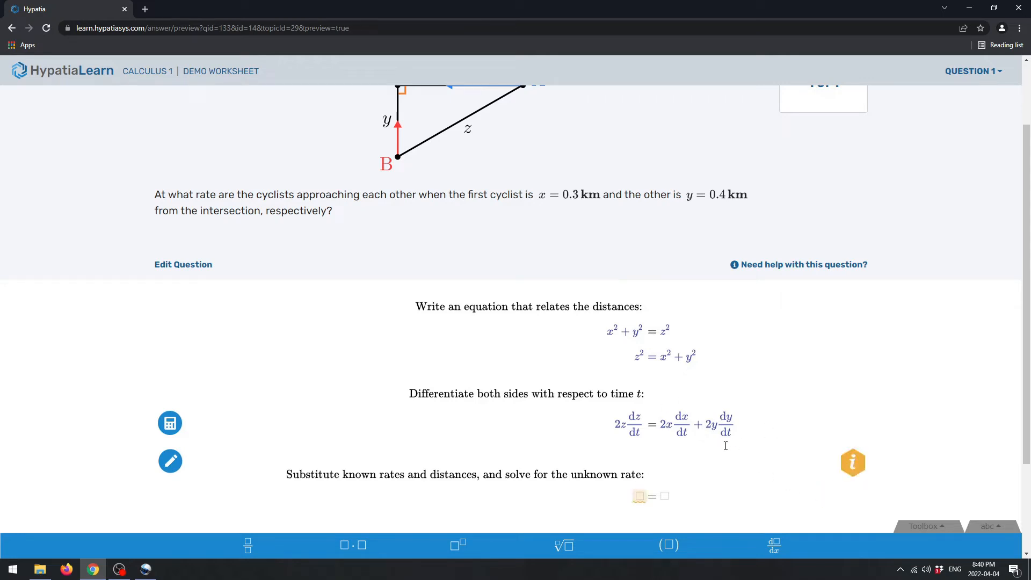
- On a new line write dz/dt = (2x/2z) dx/dt + (2y/2z) dy/dt
{"action": "left_click", "coordinate": [723, 424]}
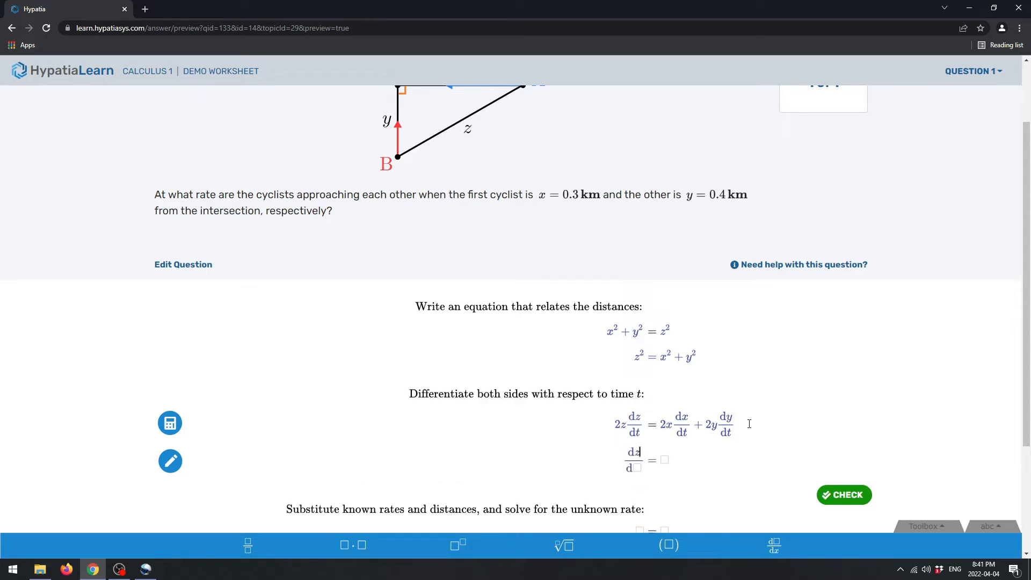
{"action": "type", "text": "t"}
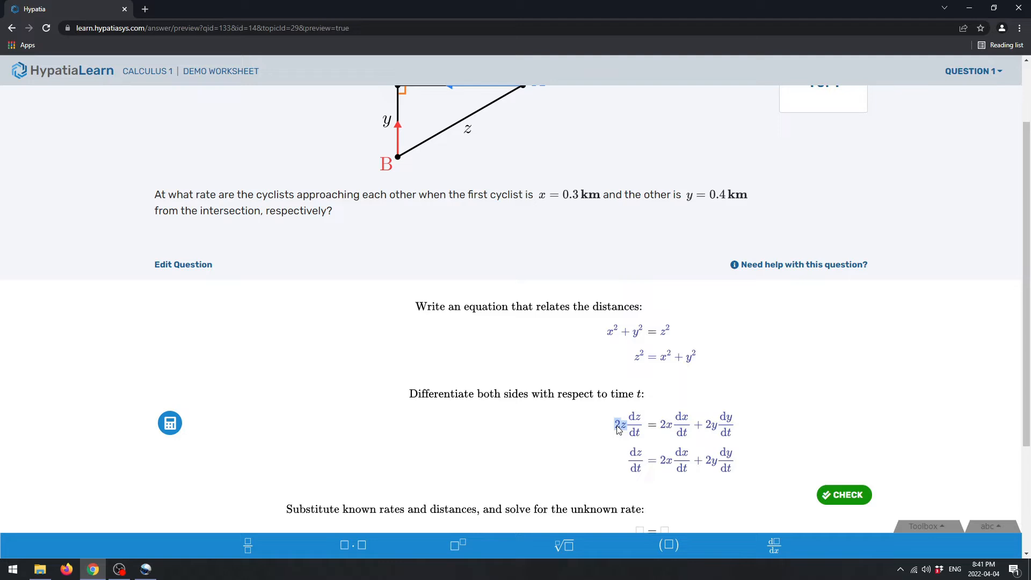
{"action": "left_click", "coordinate": [619, 425]}
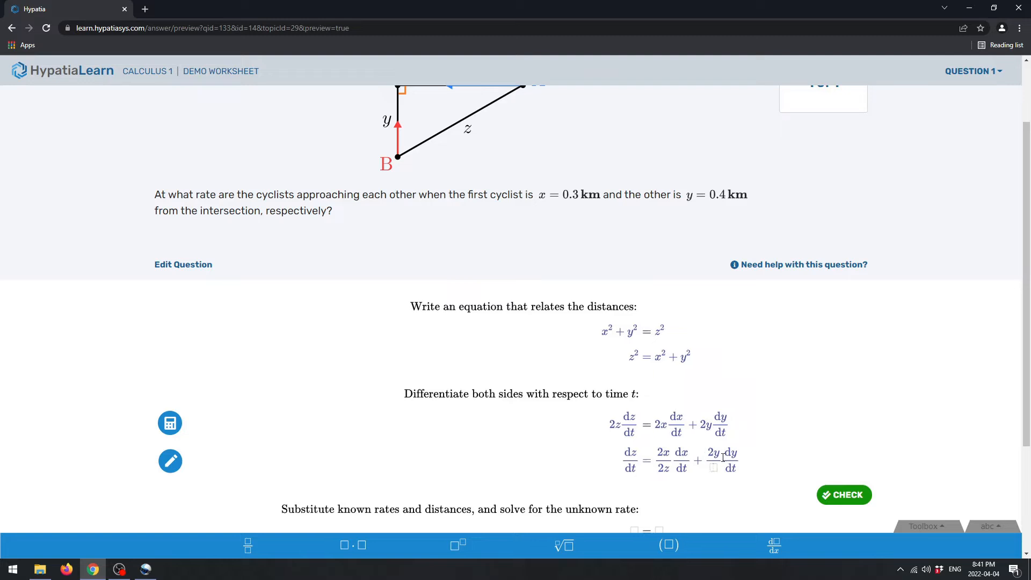
{"action": "type", "text": "2z"}
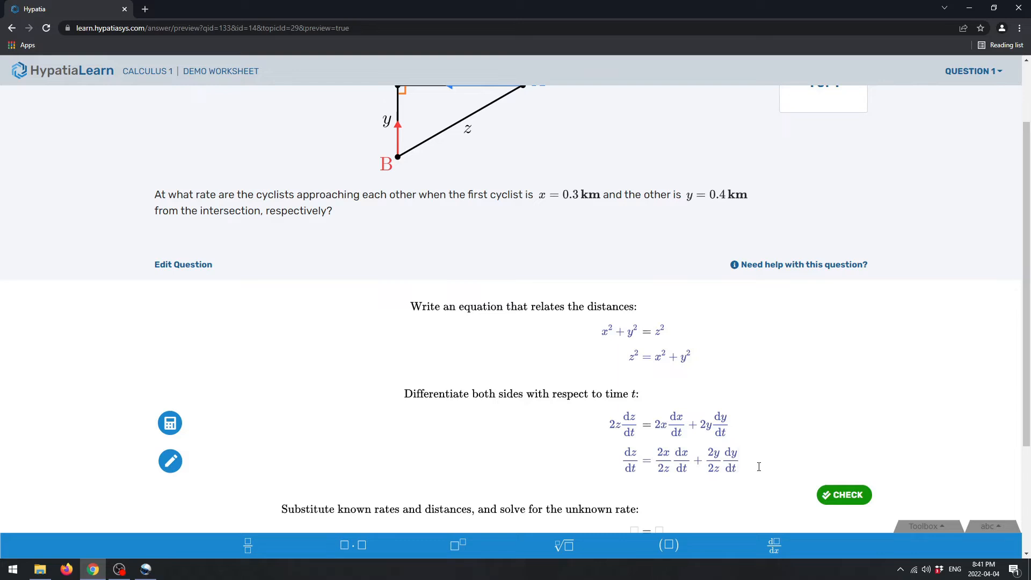
{"action": "scroll", "scroll_direction": "down", "scroll_amount": 3}
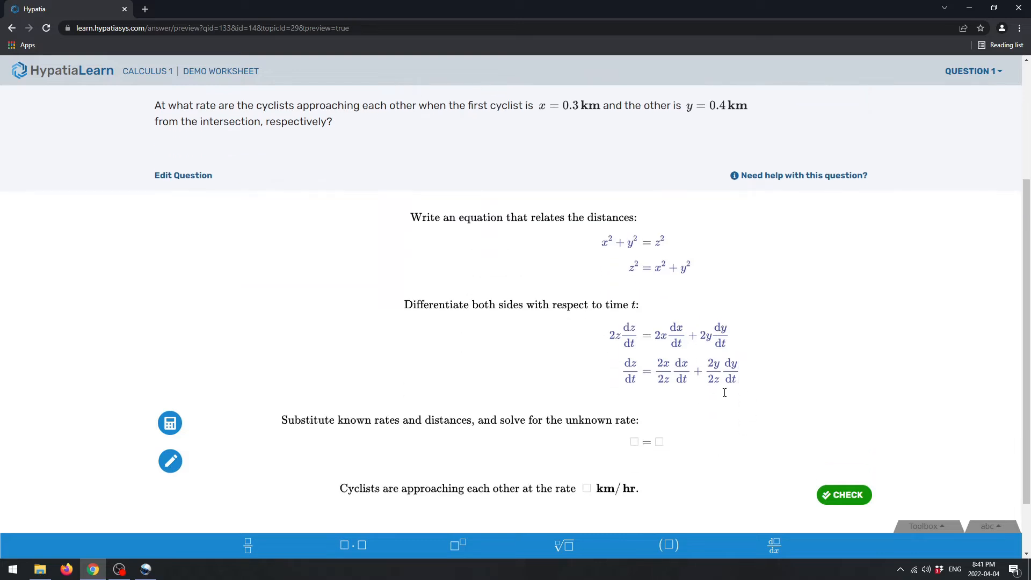
{"action": "mouse_move", "coordinate": [776, 388]}
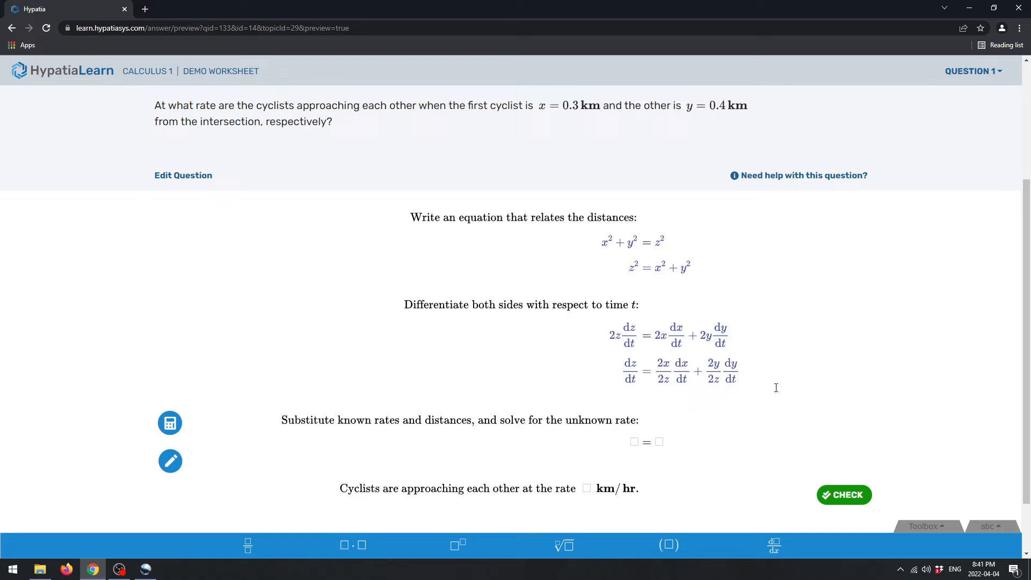
{"action": "mouse_move", "coordinate": [742, 378]}
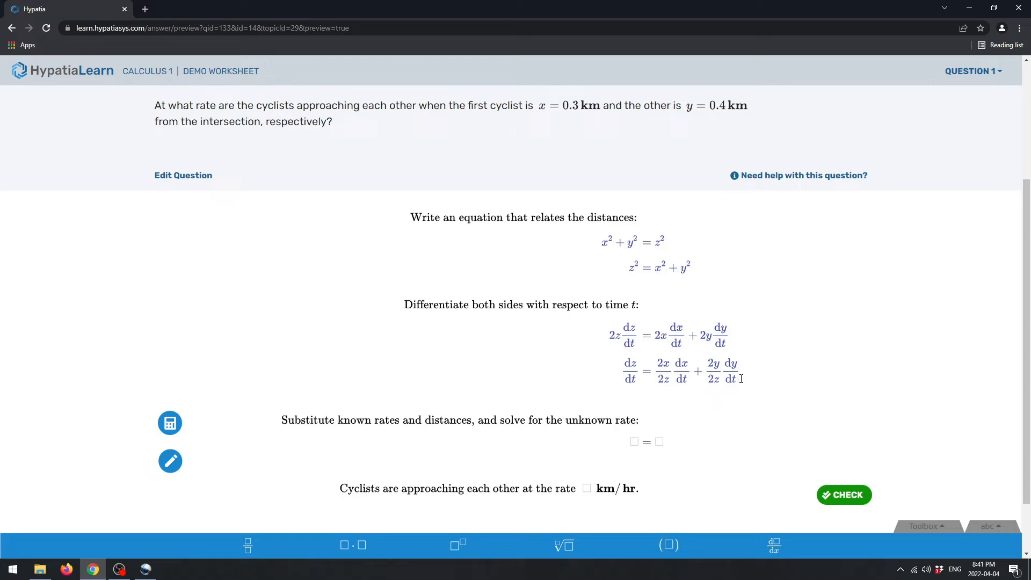
{"action": "mouse_move", "coordinate": [723, 393]}
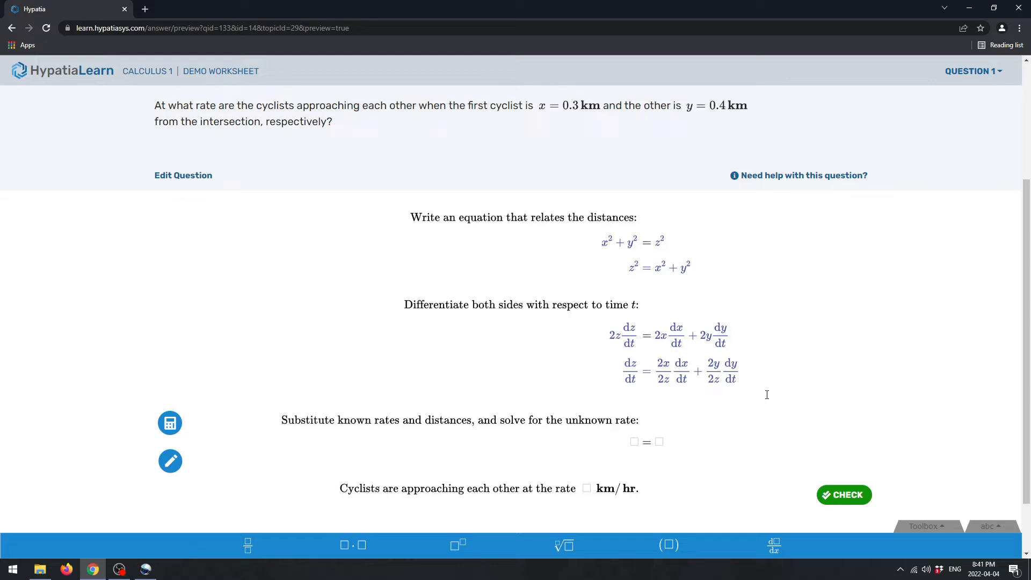
{"action": "mouse_move", "coordinate": [755, 380]}
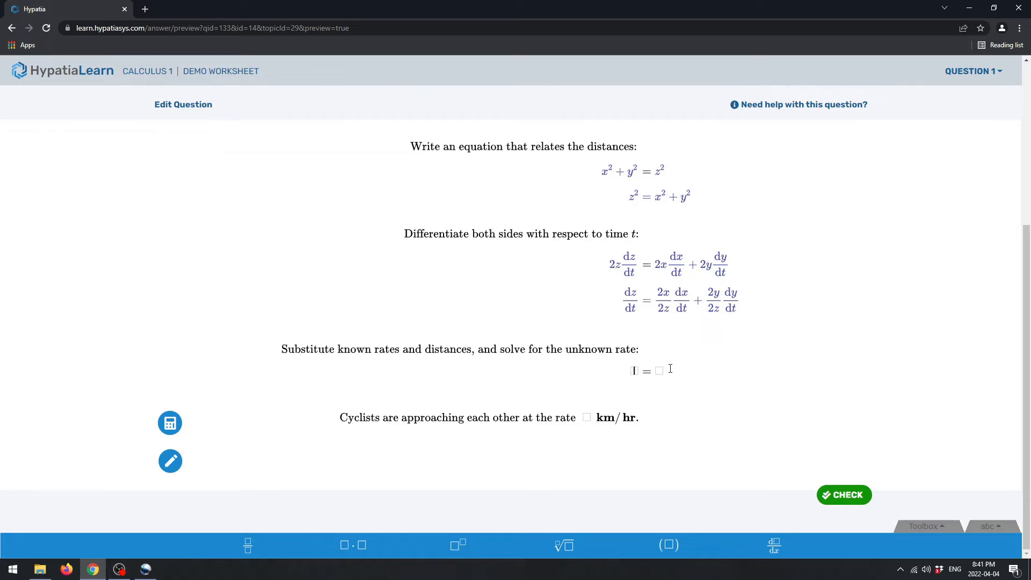
- Enter z = √(x² + y²) as the first substitution line
{"action": "type", "text": "z = sqrt"}
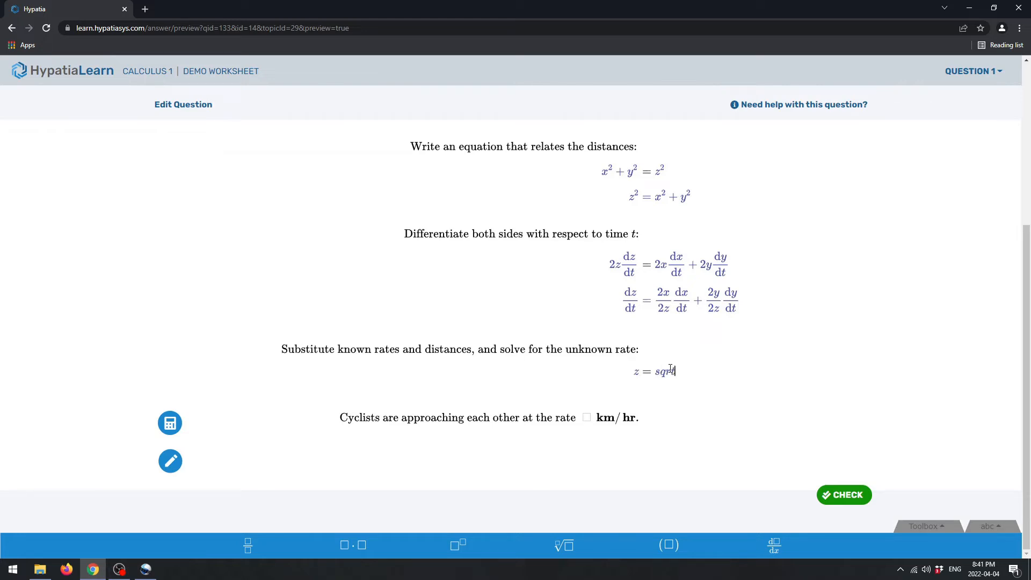
{"action": "type", "text": "sqrt"}
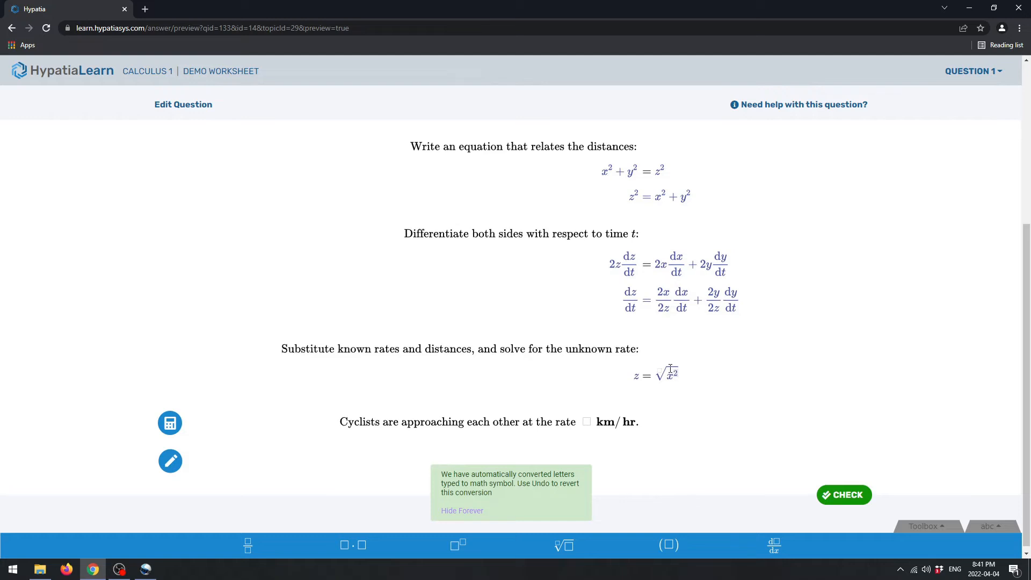
{"action": "type", "text": "+y^2"}
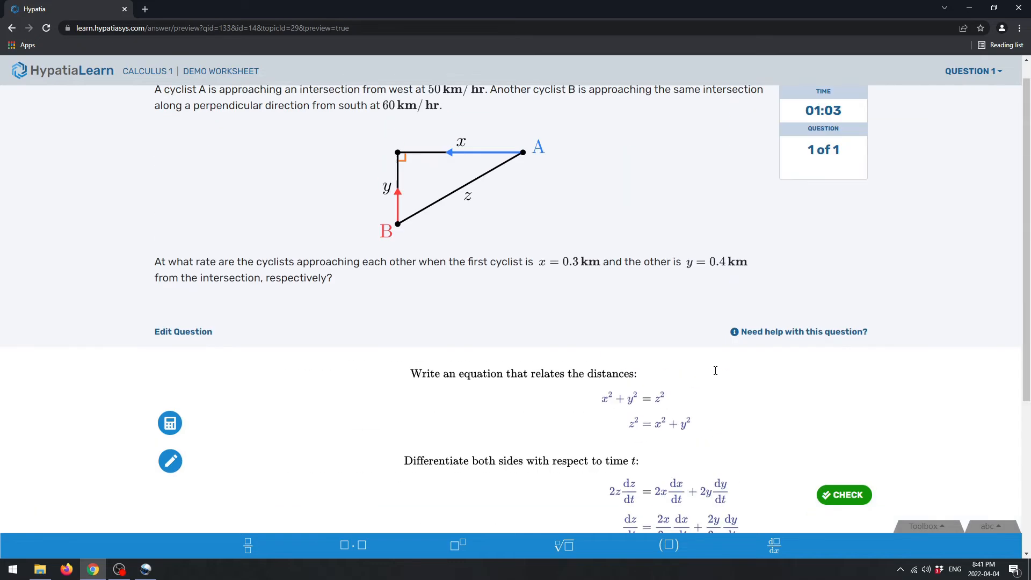
{"action": "scroll", "scroll_direction": "down", "scroll_amount": 3}
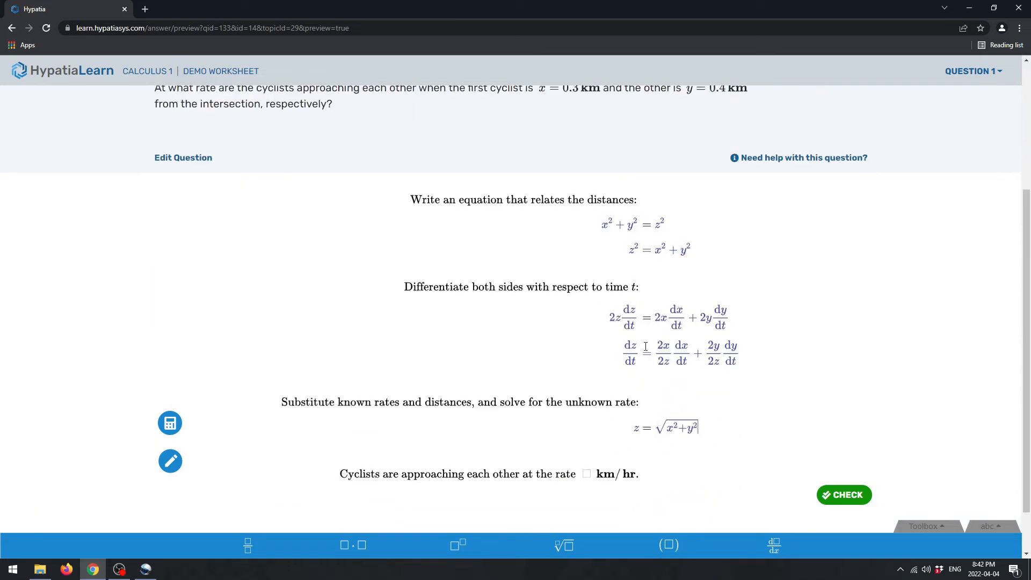
{"action": "scroll", "scroll_direction": "down", "scroll_amount": 3}
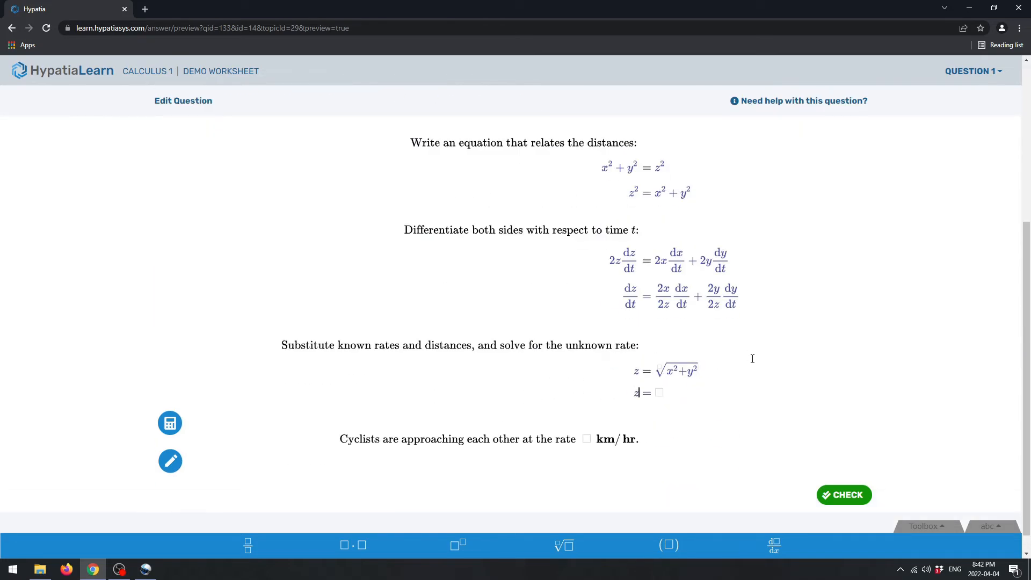
- Substitute to get z = √((0.3)² + (0.4)²) and conclude z = 0.5
{"action": "type", "text": "sqrt"}
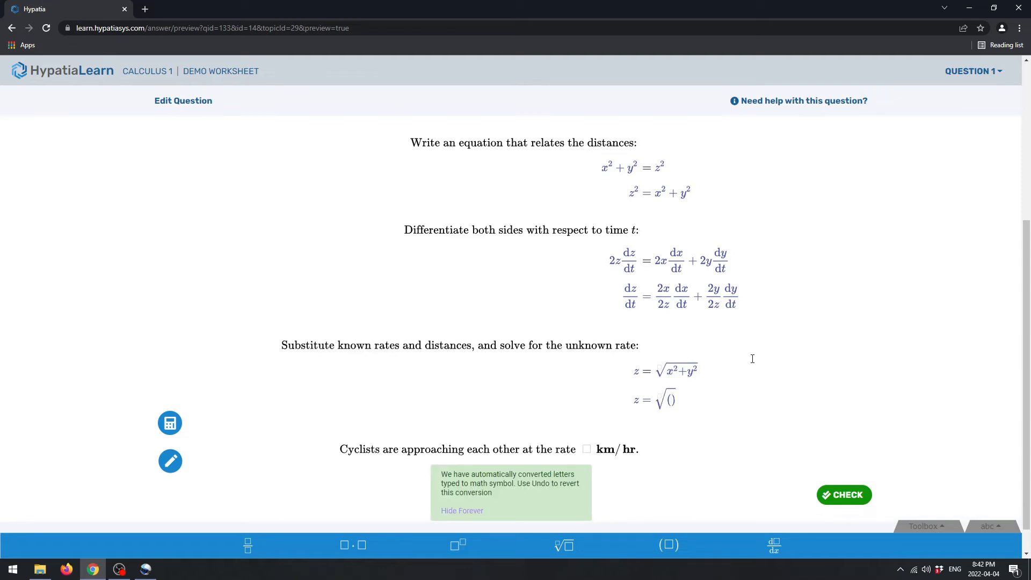
{"action": "type", "text": "0.3"}
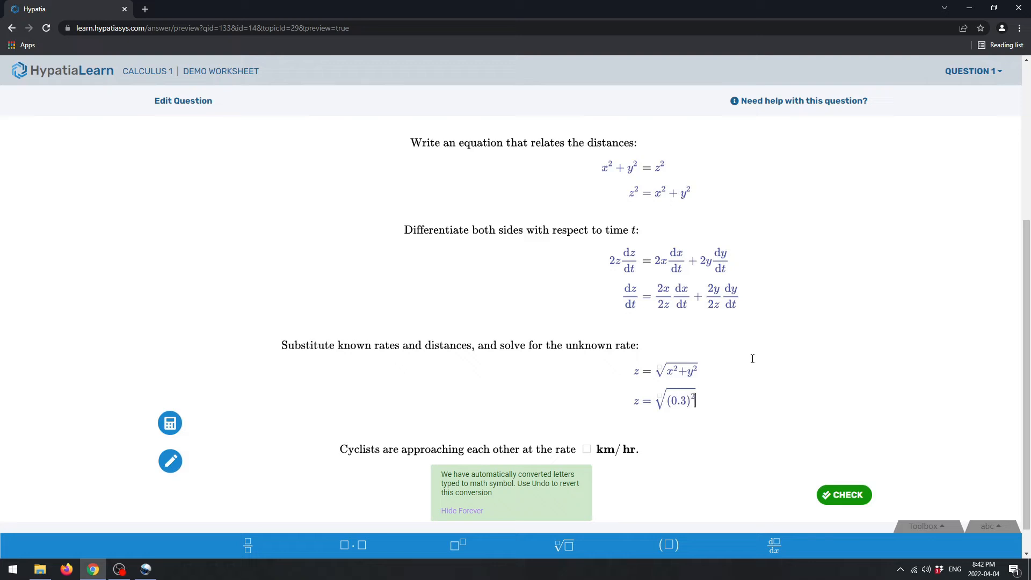
{"action": "type", "text": "+(0.4)"}
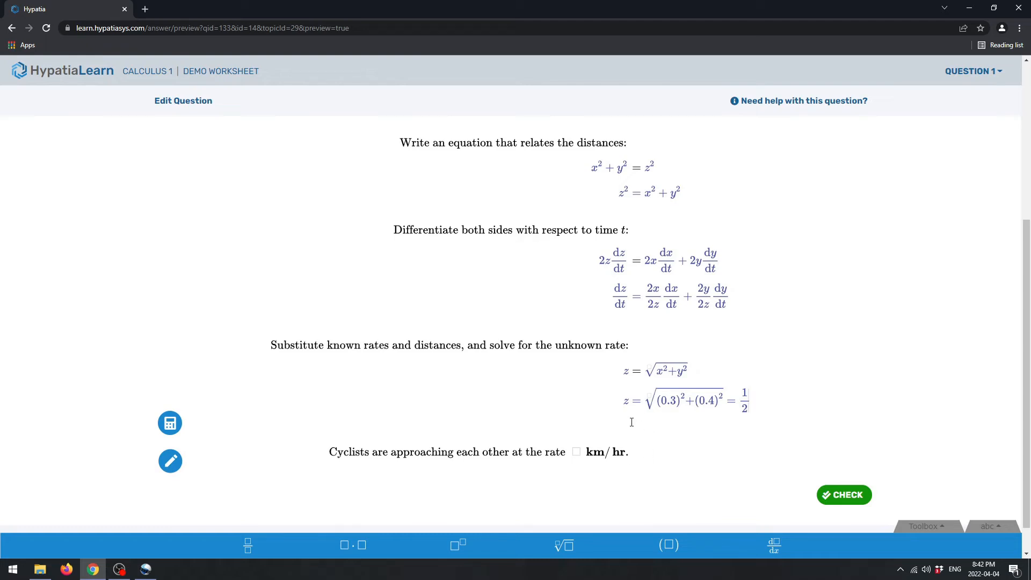
{"action": "mouse_move", "coordinate": [803, 402]}
{"action": "type", "text": "z = 0."}
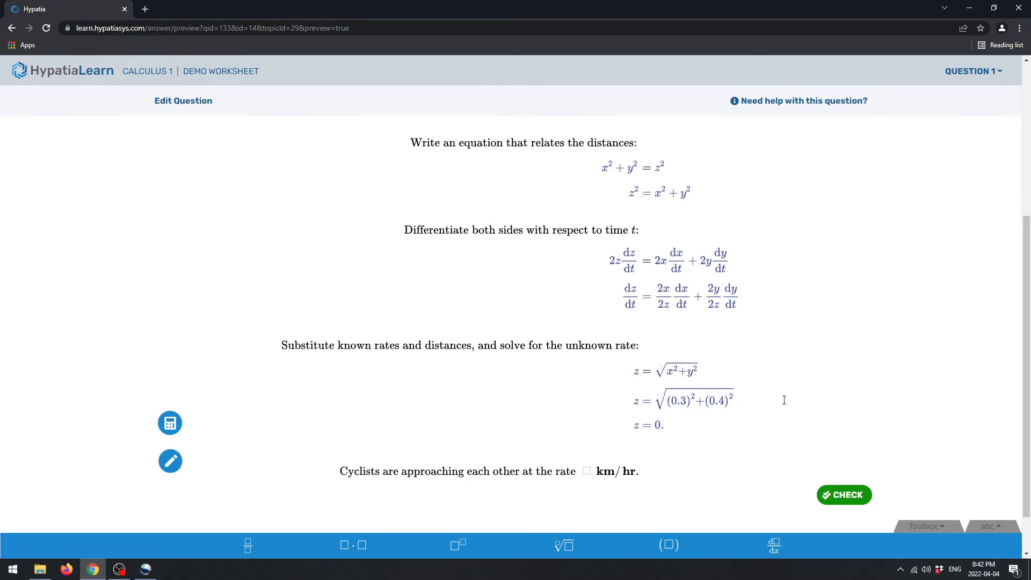
{"action": "type", "text": "5"}
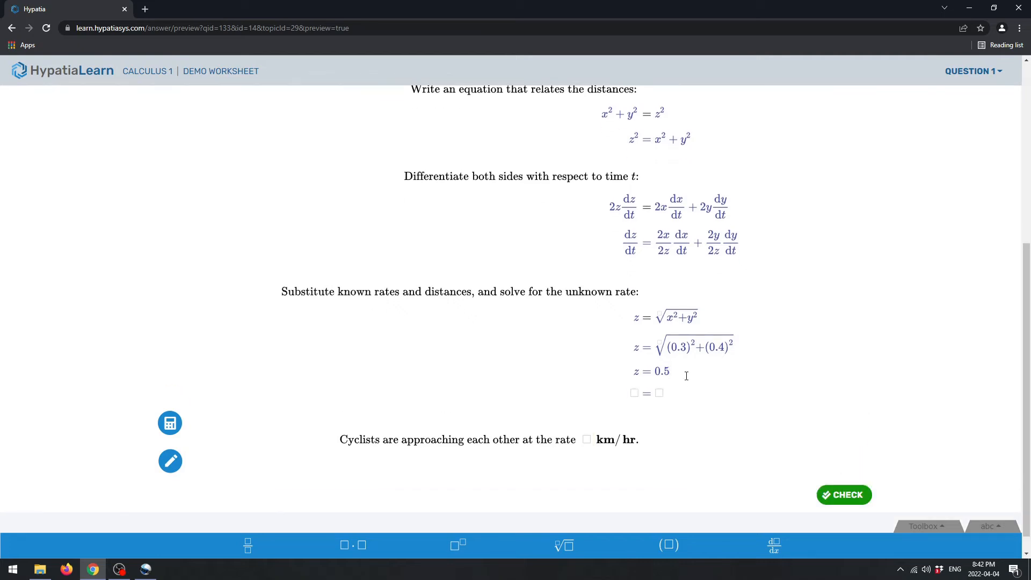
- Enter dz/dt = (2·0.3/2·0.5)(−50) + (2·0.4/2·0.5)(−60) with both rates negative
{"action": "left_click", "coordinate": [774, 545]}
{"action": "type", "text": "dz/dt = 2·0.3/2 dx/dt + 2y/2z dy/dt"}
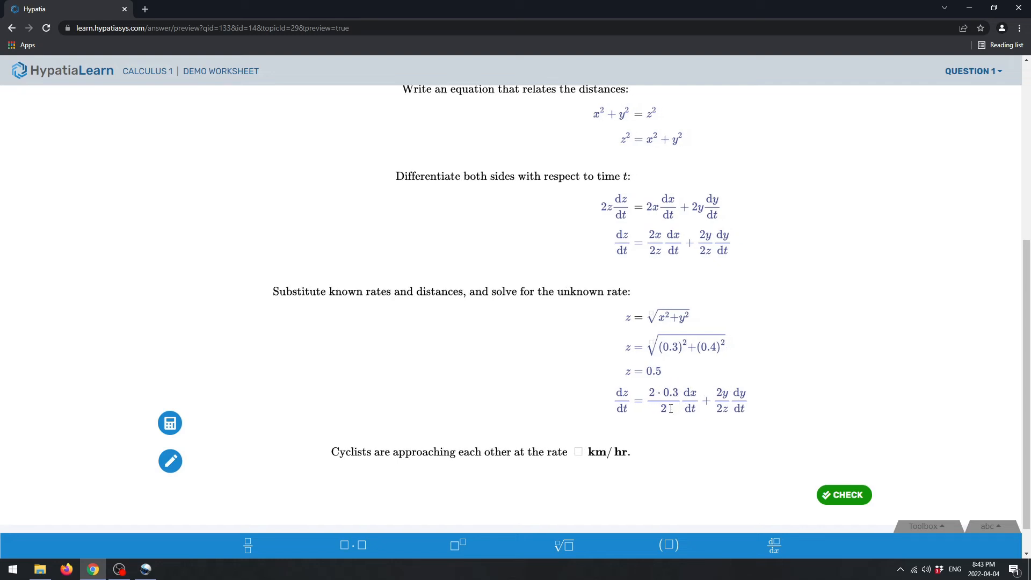
{"action": "type", "text": "0.5"}
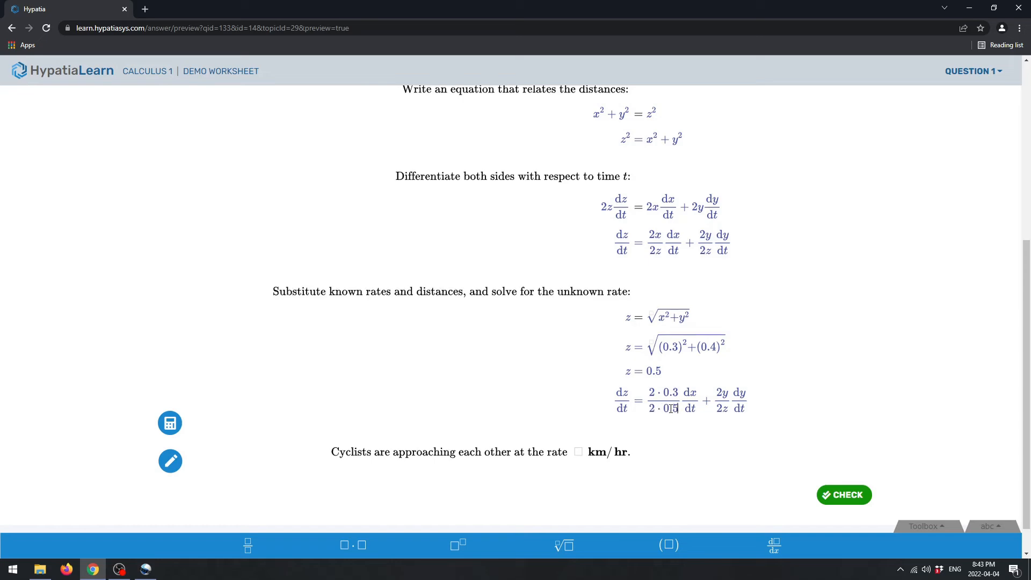
{"action": "scroll", "scroll_direction": "up", "scroll_amount": 3}
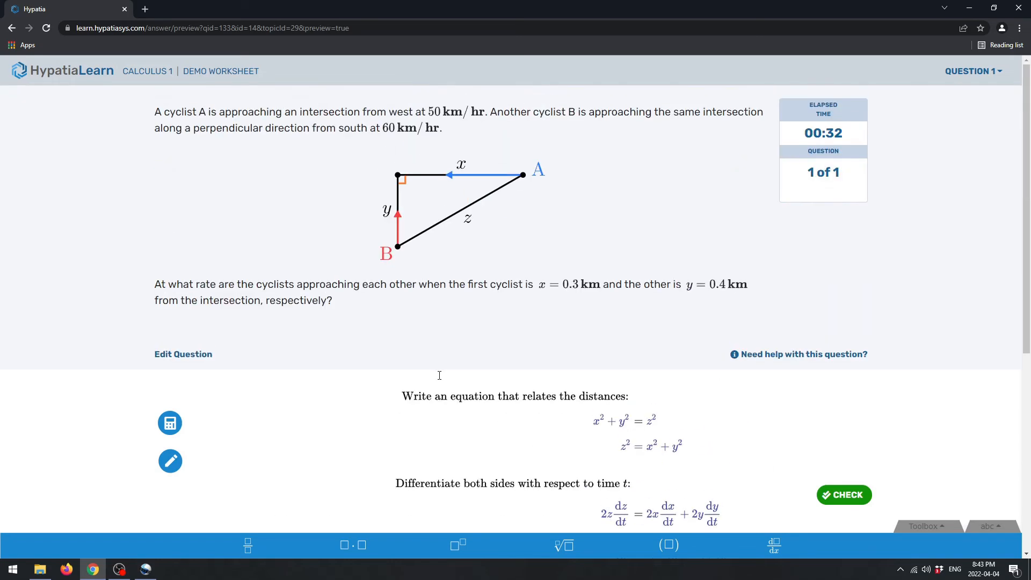
{"action": "mouse_move", "coordinate": [469, 177]}
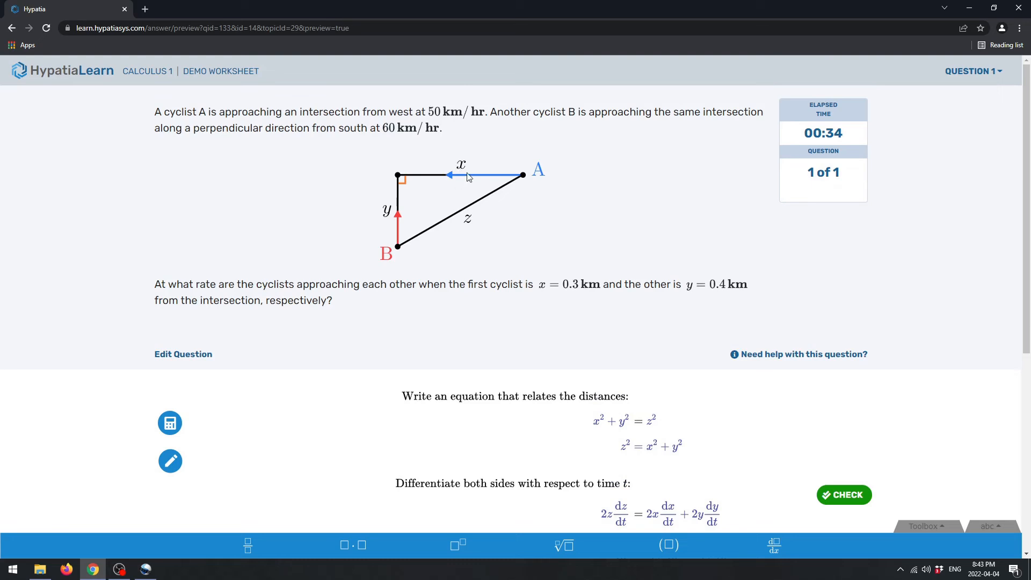
{"action": "mouse_move", "coordinate": [481, 107]}
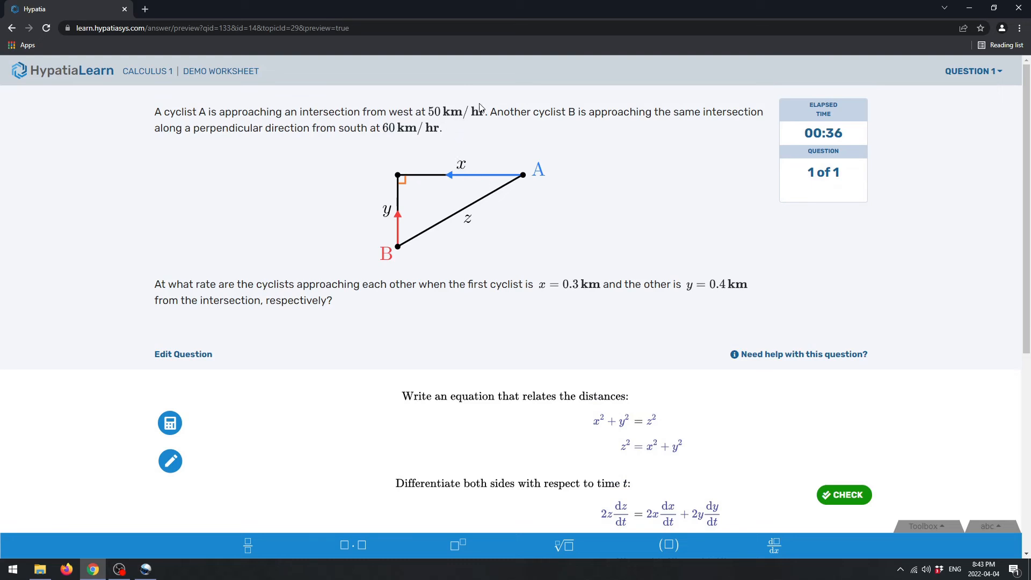
{"action": "scroll", "scroll_direction": "down", "scroll_amount": 3}
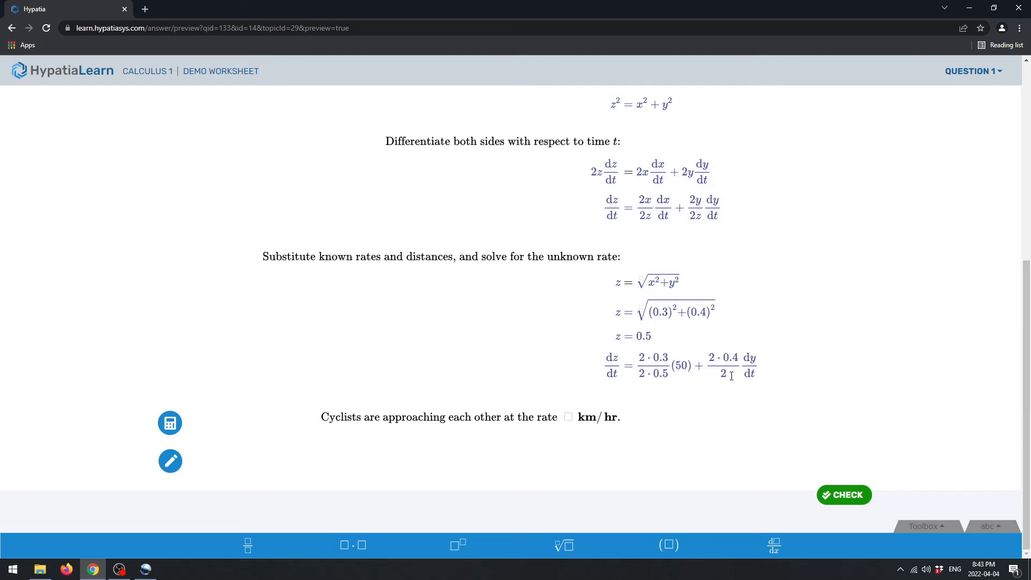
{"action": "type", "text": "·0.5"}
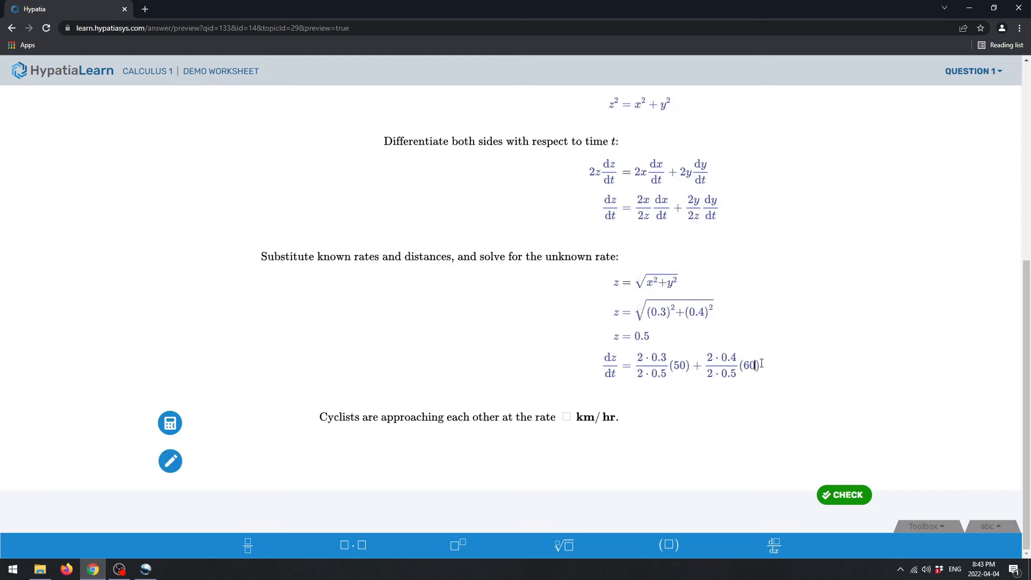
{"action": "left_click", "coordinate": [844, 495]}
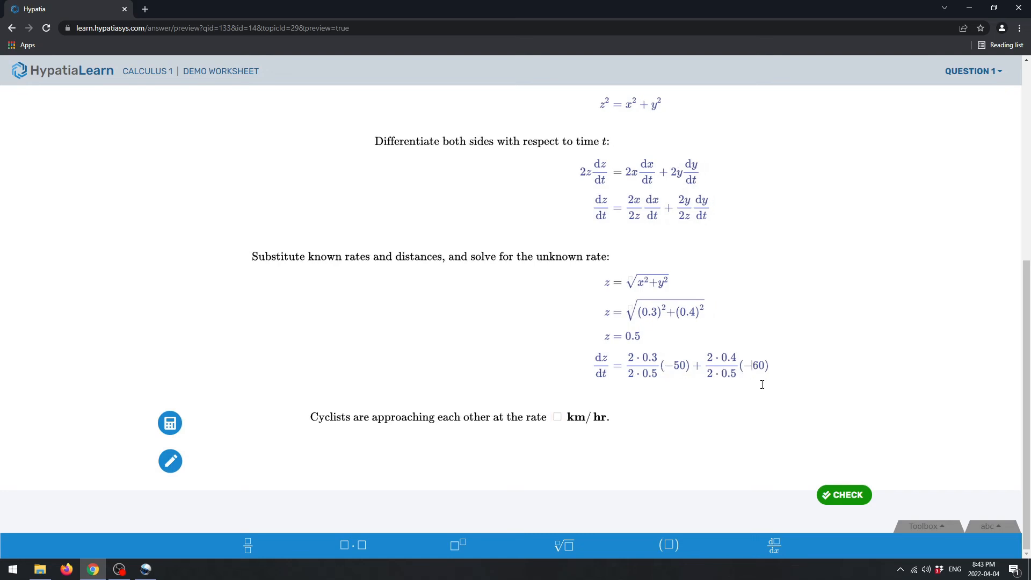
{"action": "left_click", "coordinate": [844, 494]}
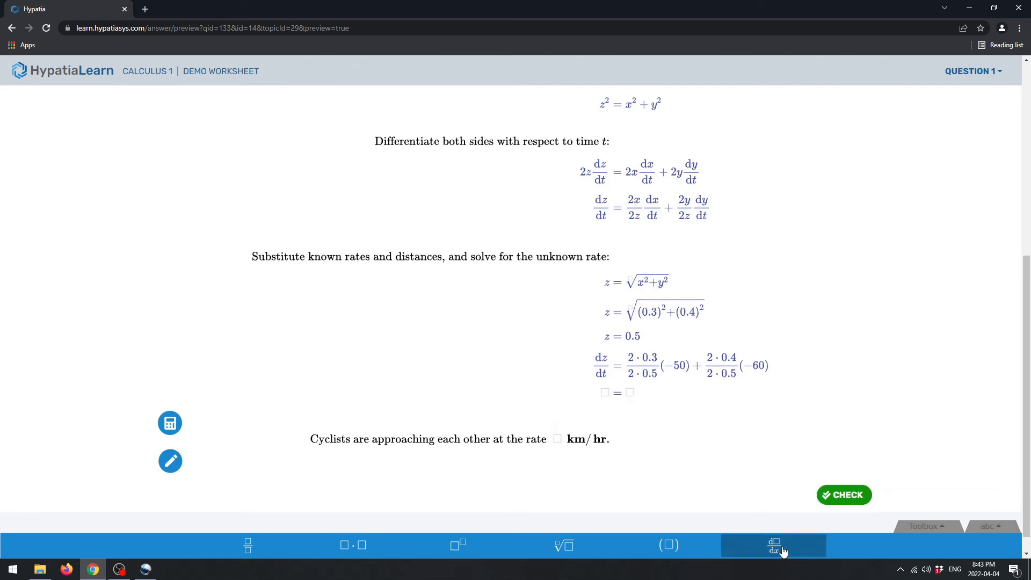
- Write dz/dt = −78 and enter 78 km/hr as the final answer
{"action": "left_click", "coordinate": [774, 545]}
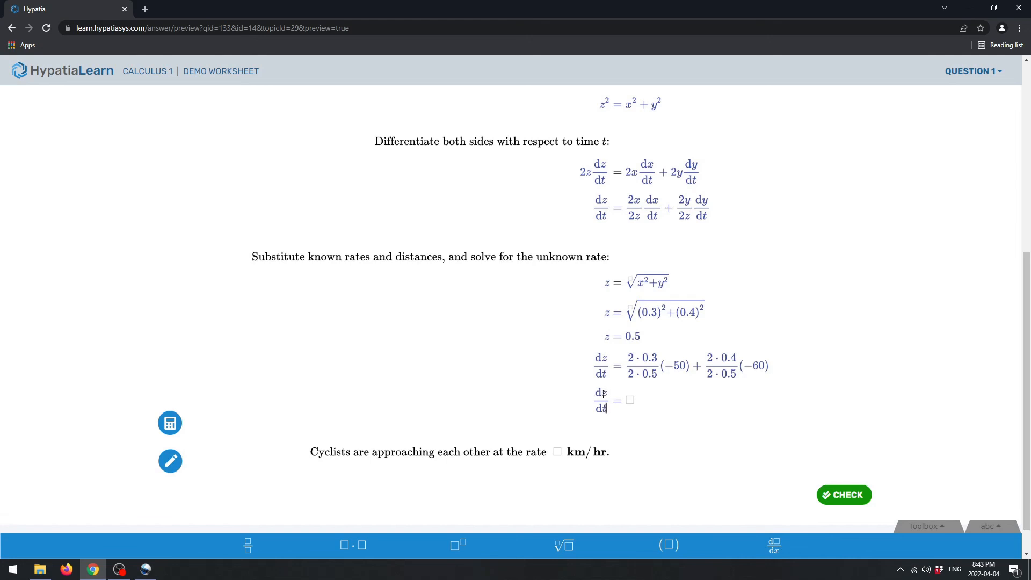
{"action": "type", "text": "-"}
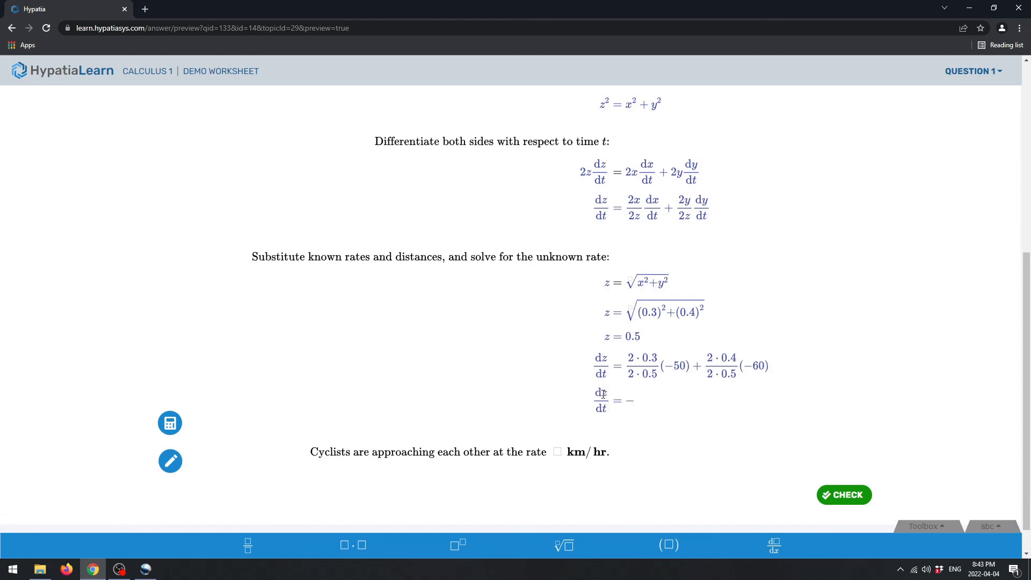
{"action": "type", "text": "78"}
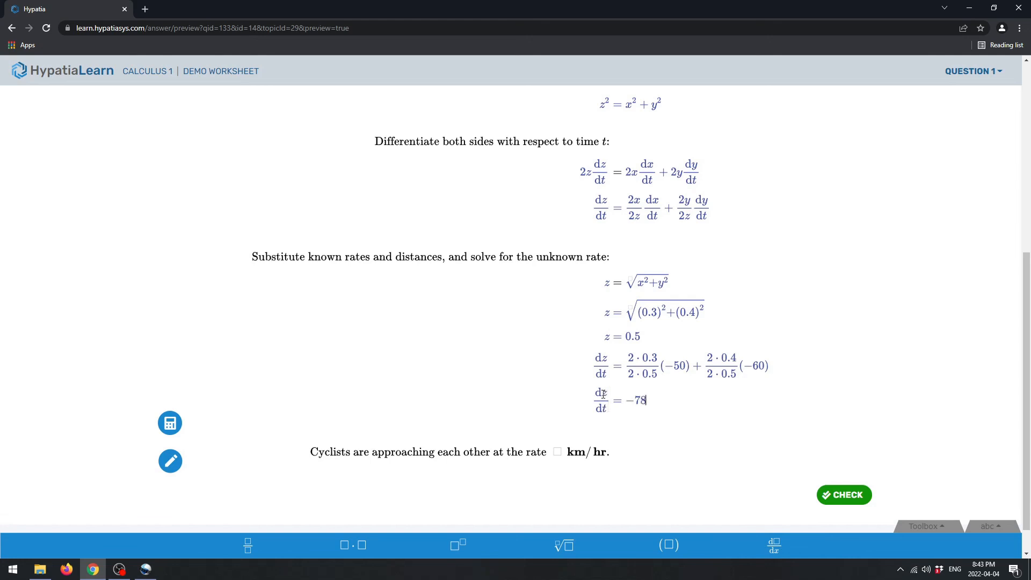
{"action": "mouse_move", "coordinate": [574, 462]}
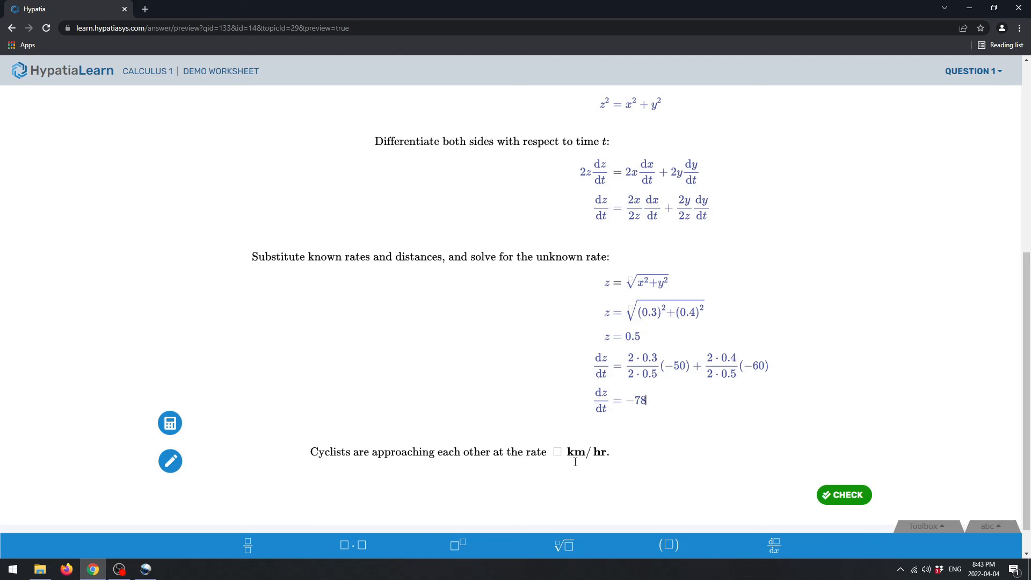
{"action": "type", "text": "7"}
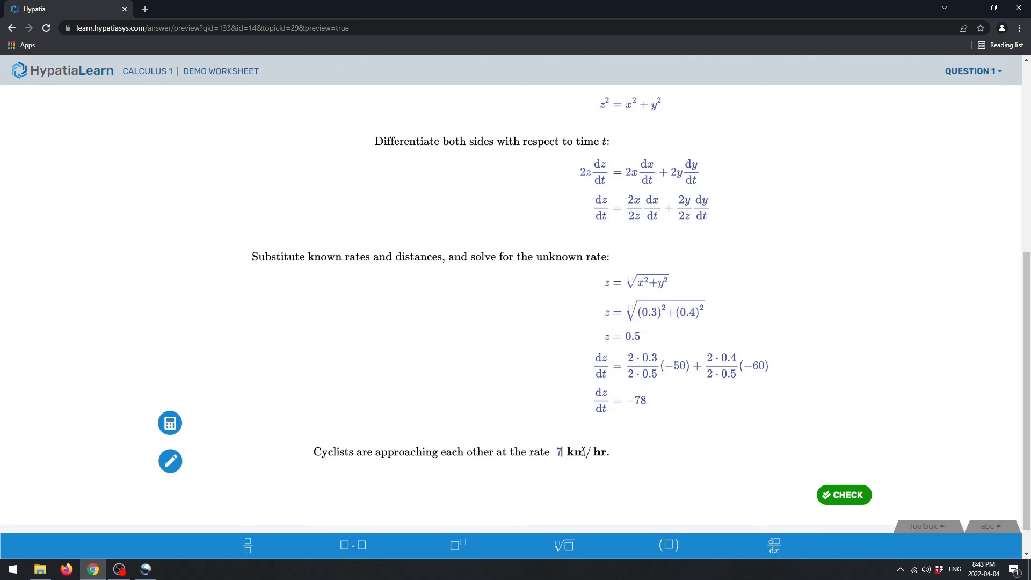
{"action": "type", "text": "78"}
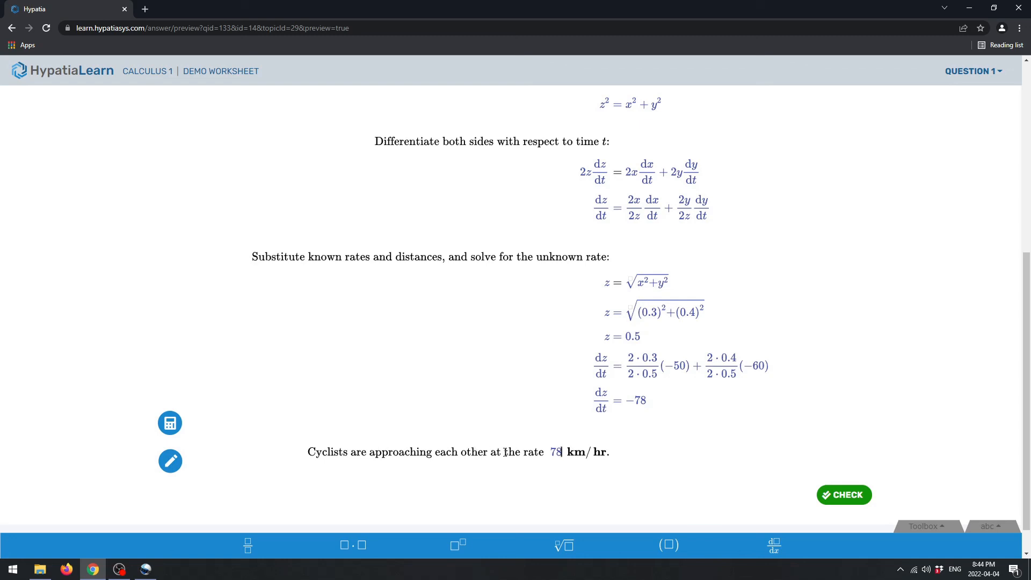
{"action": "mouse_move", "coordinate": [630, 439]}
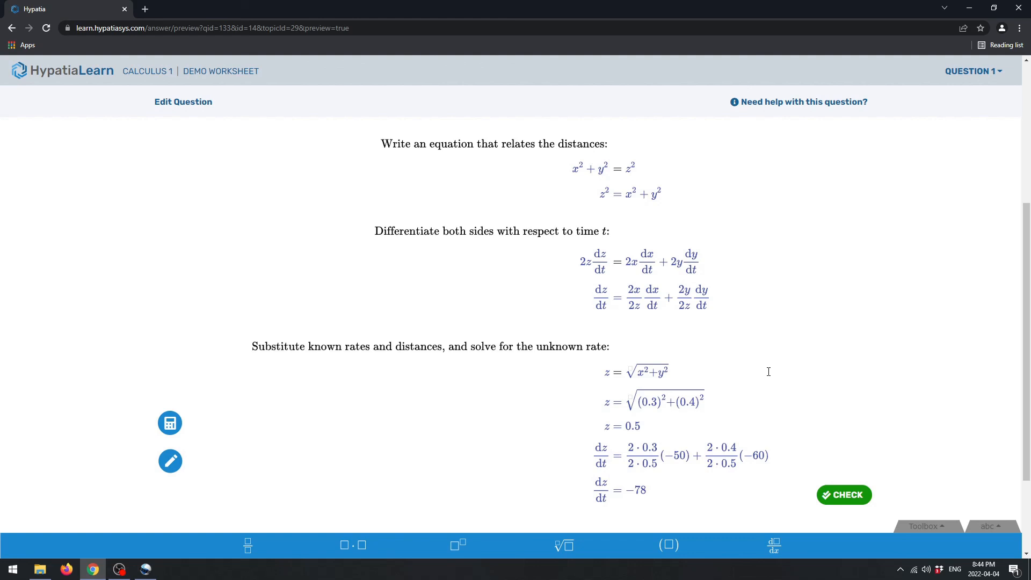
{"action": "scroll", "scroll_direction": "down", "scroll_amount": 3}
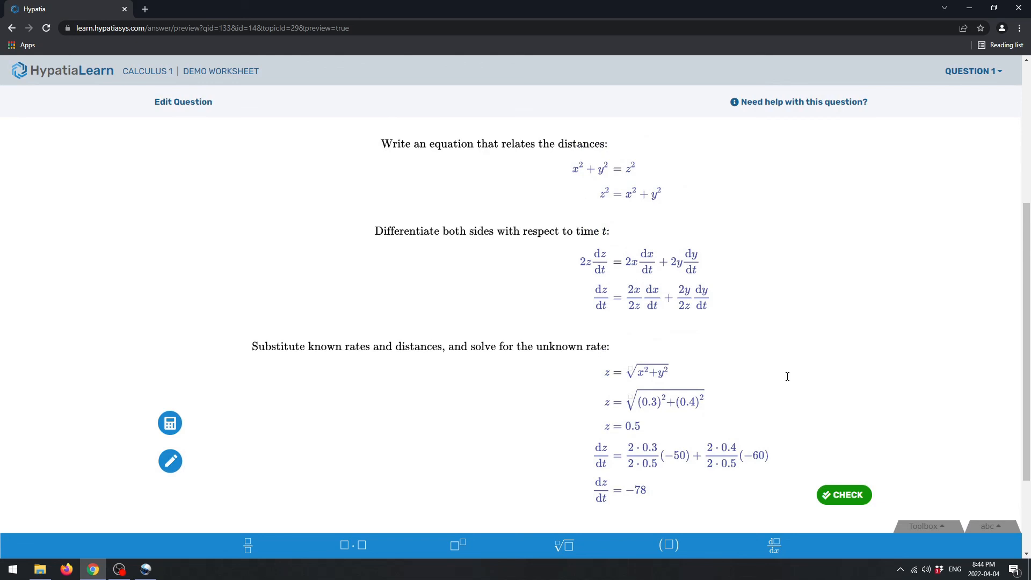
{"action": "mouse_move", "coordinate": [817, 461]}
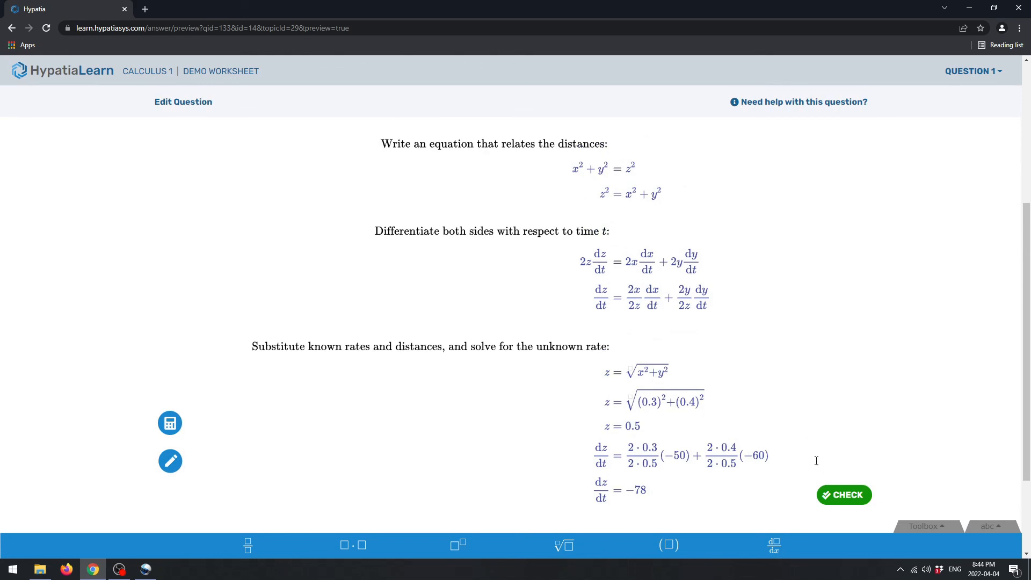